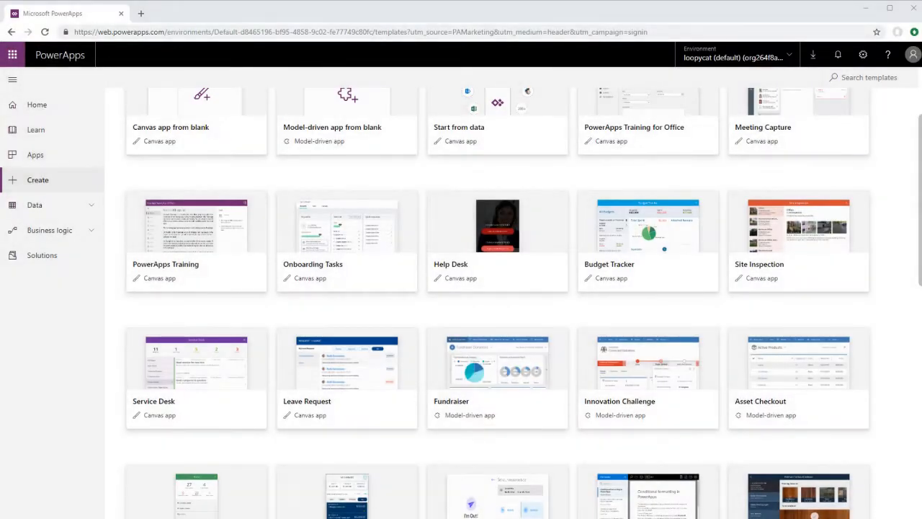
Create a model-driven app from the Innovation Challenge template
{"action": "scroll", "scroll_direction": "down", "scroll_amount": 3}
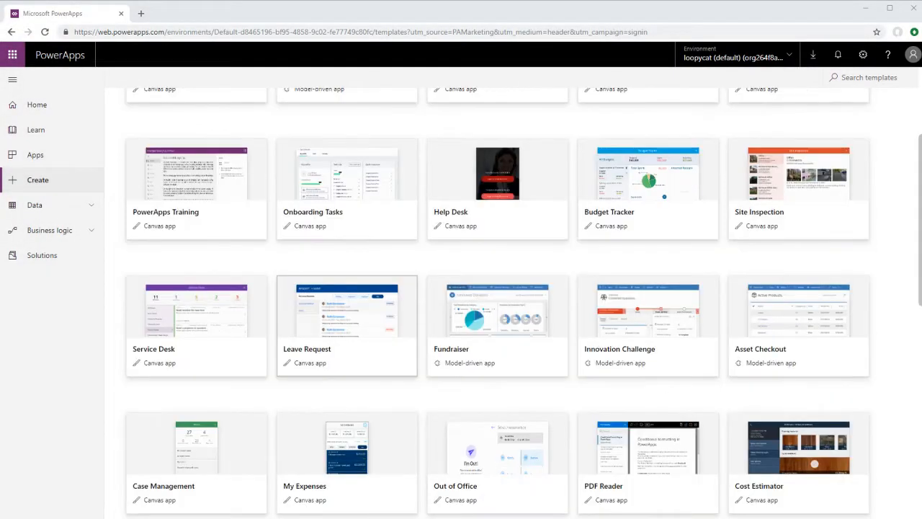
{"action": "scroll", "scroll_direction": "up", "scroll_amount": 3}
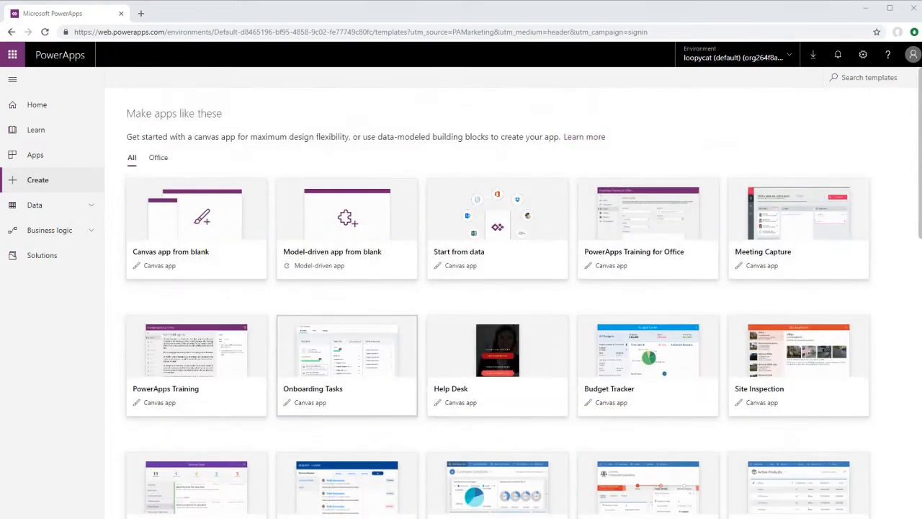
{"action": "scroll", "scroll_direction": "down", "scroll_amount": 3}
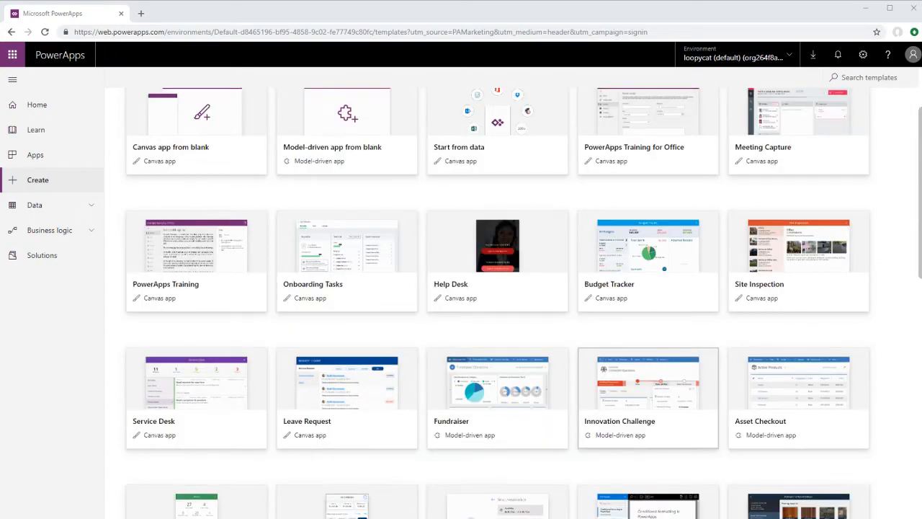
{"action": "left_click", "coordinate": [647, 378]}
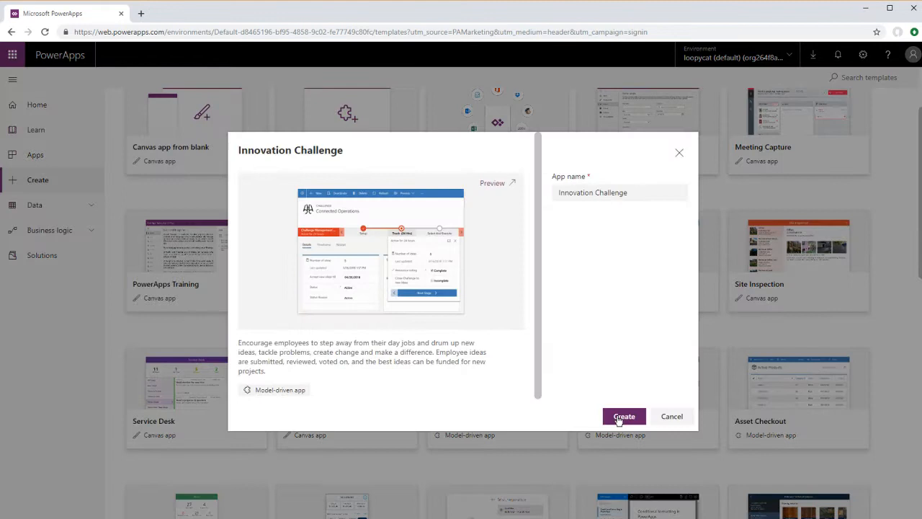
{"action": "left_click", "coordinate": [624, 416]}
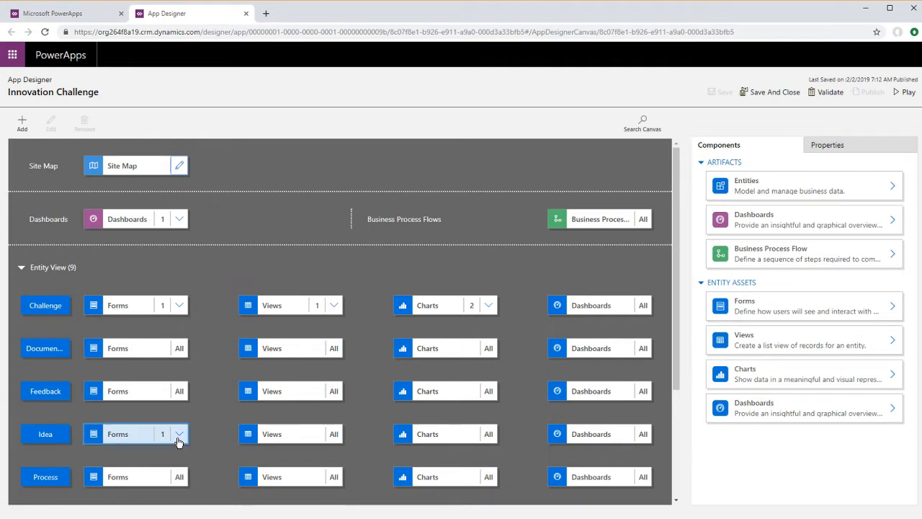
In App Designer, bring up the Idea entity's Information form for editing
{"action": "left_click", "coordinate": [179, 432]}
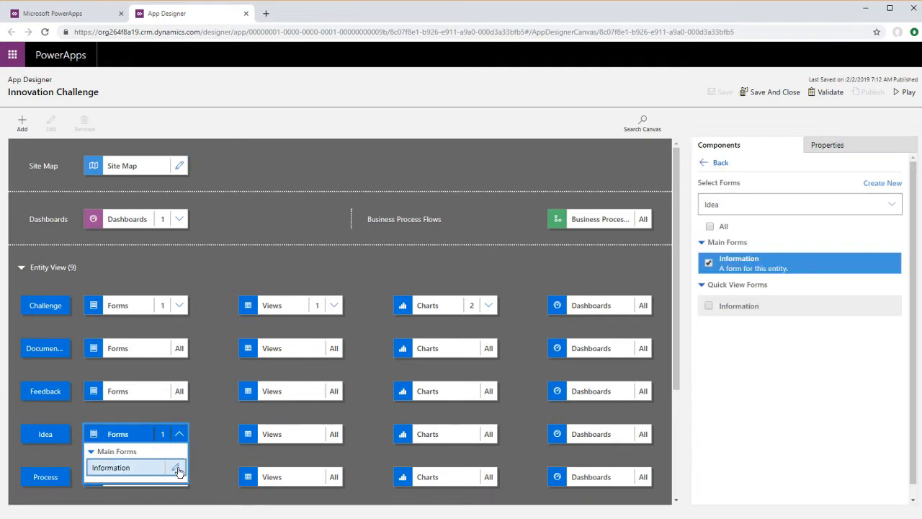
{"action": "left_click", "coordinate": [179, 467]}
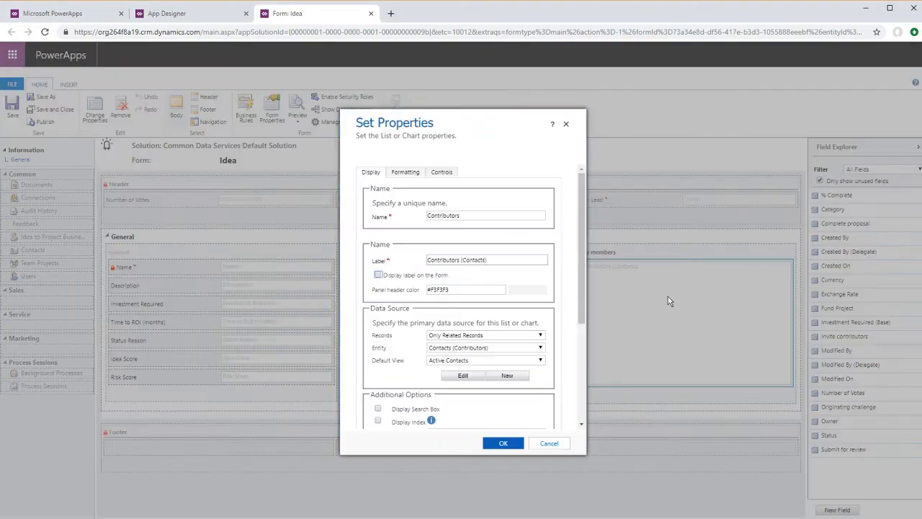
{"action": "mouse_move", "coordinate": [454, 182]}
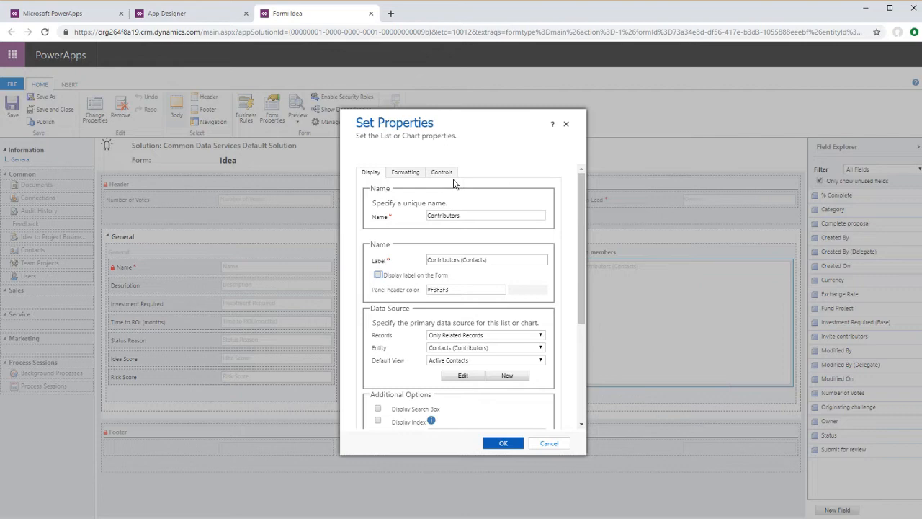
Add a Canvas app (preview) control to the Contributors subgrid and start customising it
{"action": "left_click", "coordinate": [441, 173]}
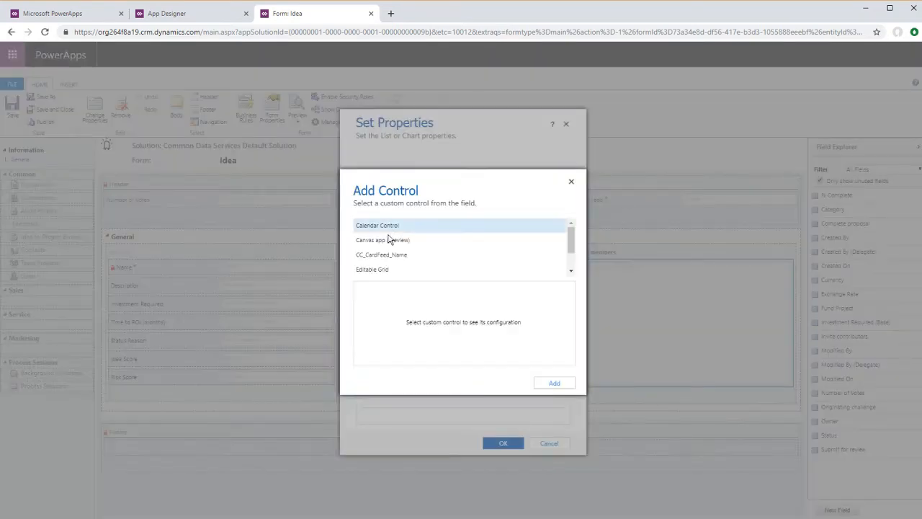
{"action": "left_click", "coordinate": [553, 383]}
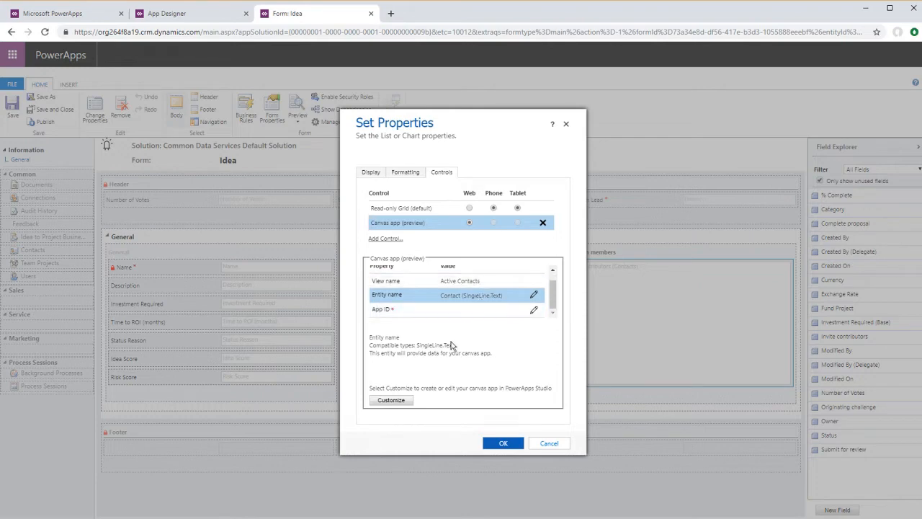
{"action": "left_click", "coordinate": [391, 401]}
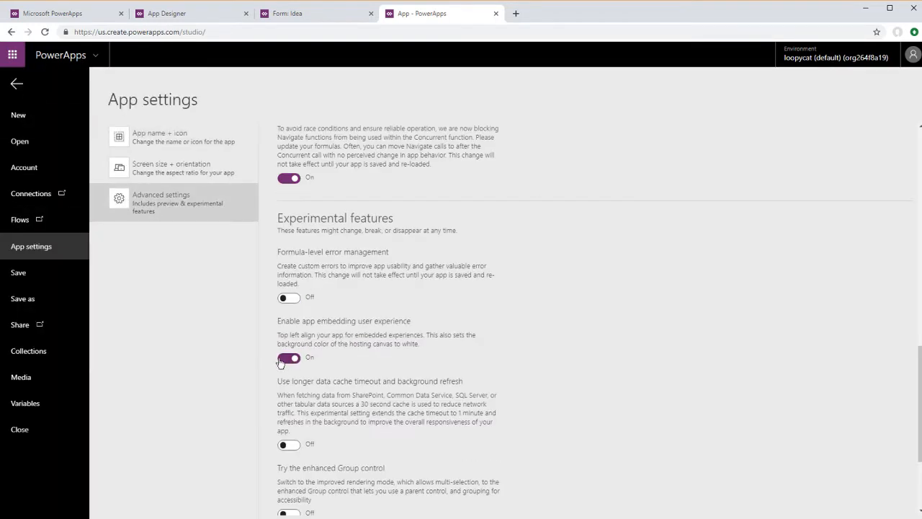
Turn on the experimental 'Enable app embedding user experience' setting
{"action": "left_click", "coordinate": [17, 83]}
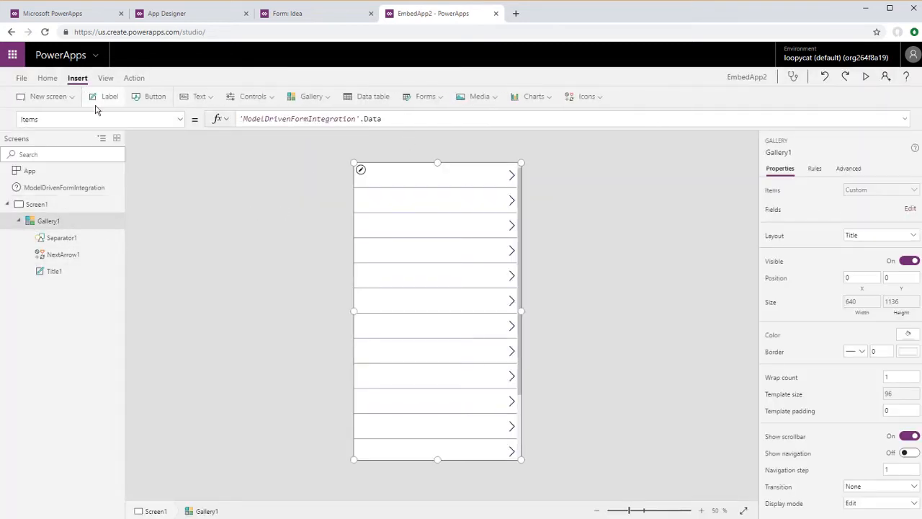
Add a button to the screen, shrunk and moved lower
{"action": "left_click", "coordinate": [156, 95]}
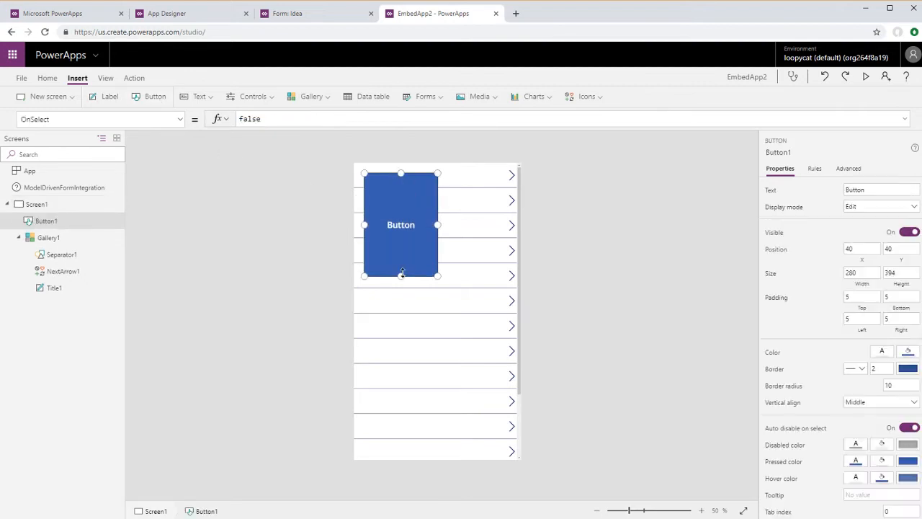
{"action": "left_click_drag", "start_coordinate": [401, 225], "coordinate": [438, 430]}
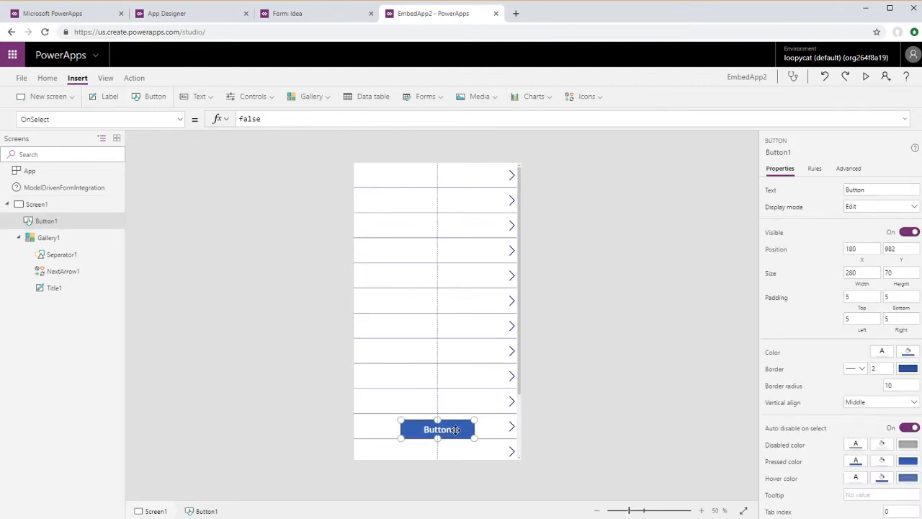
Add a label whose Text reads 'My First Embed'
{"action": "left_click", "coordinate": [109, 95]}
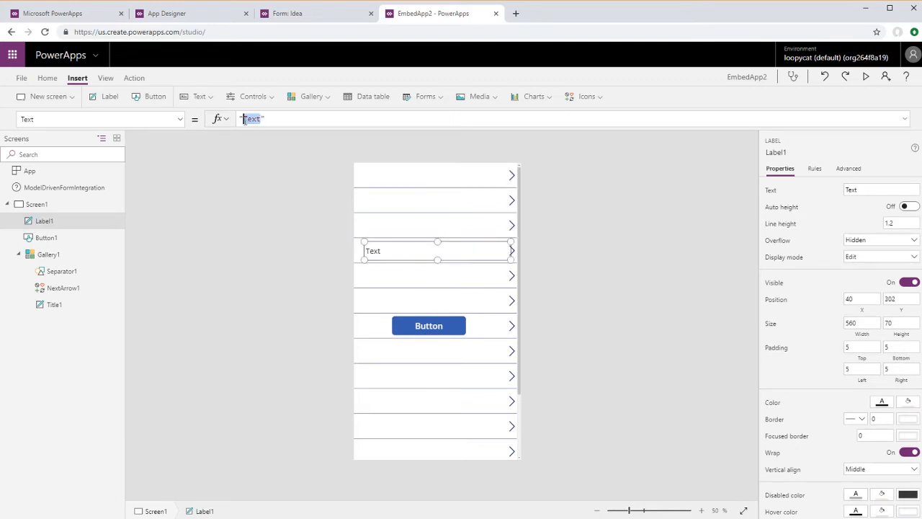
{"action": "type", "text": "My F\""}
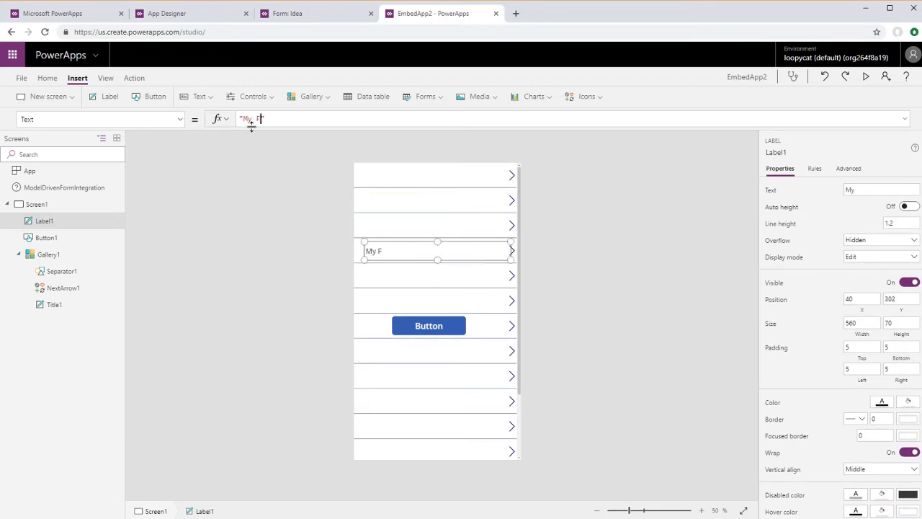
{"action": "type", "text": "irst E"}
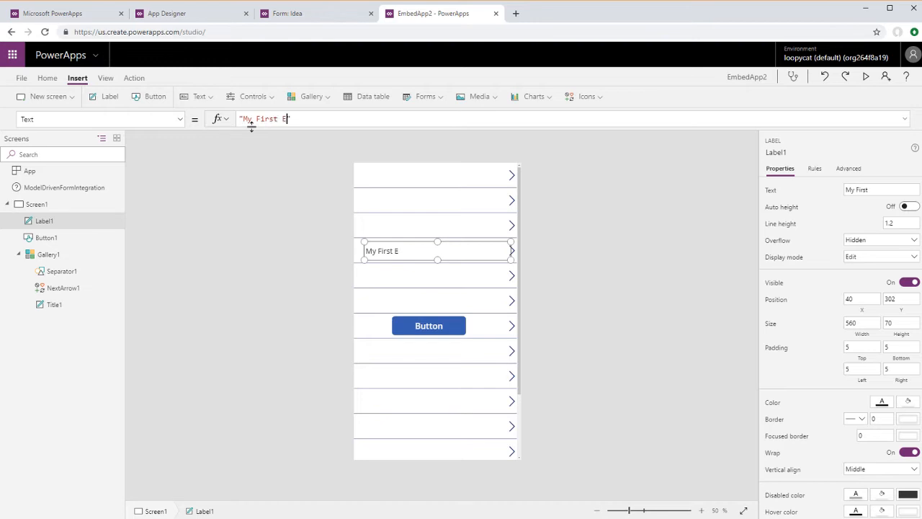
{"action": "type", "text": "mbed"}
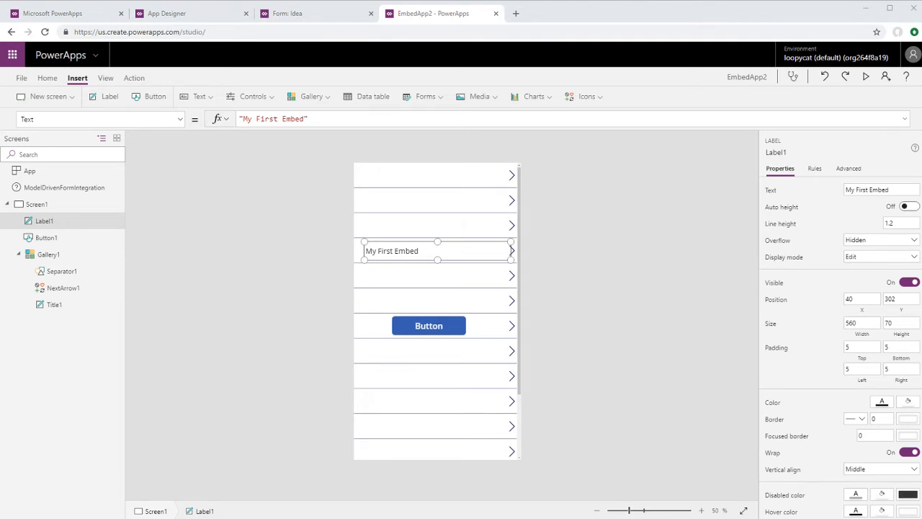
Add a blank Screen2 with a Back() button, make Button1 Navigate(Screen2), and save the app
{"action": "left_click", "coordinate": [47, 96]}
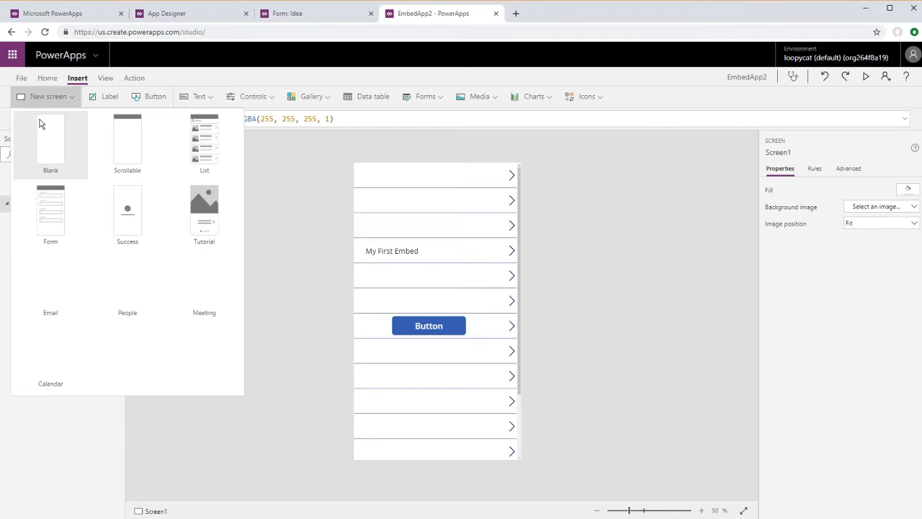
{"action": "left_click", "coordinate": [50, 138]}
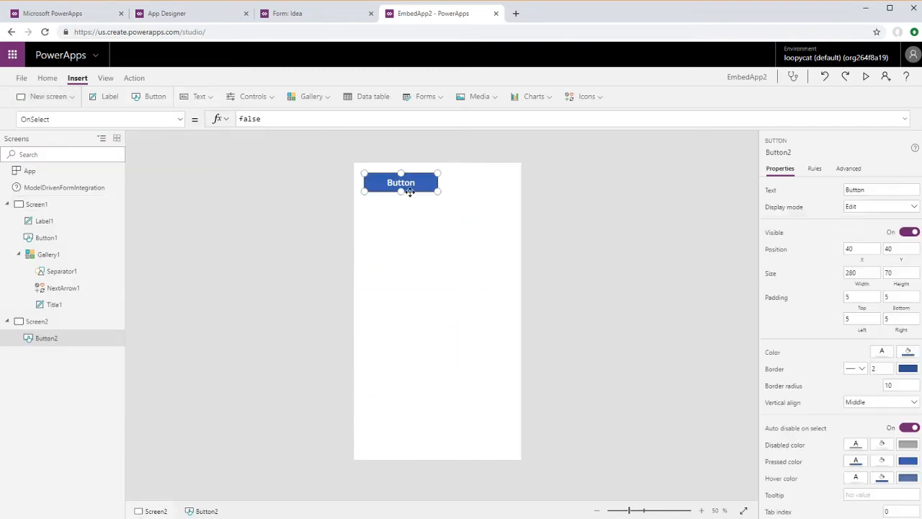
{"action": "type", "text": "Back("}
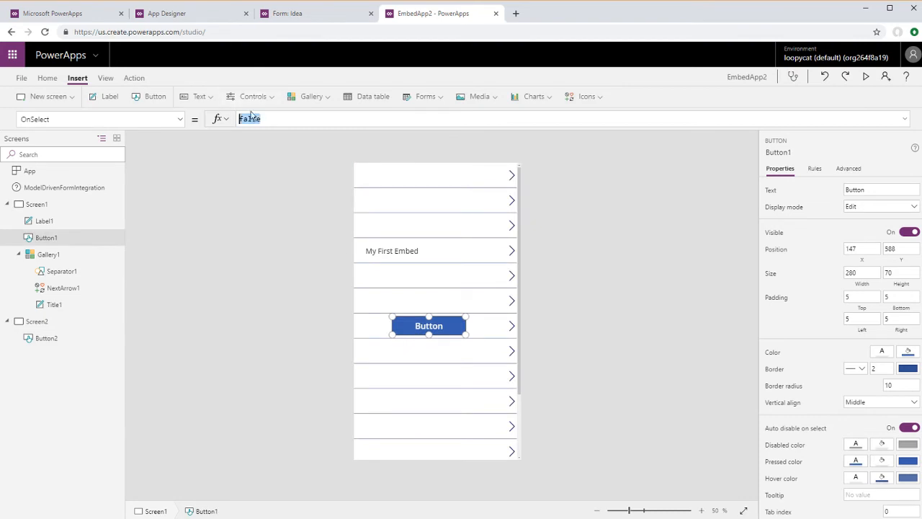
{"action": "type", "text": "Navigate(Screen2"}
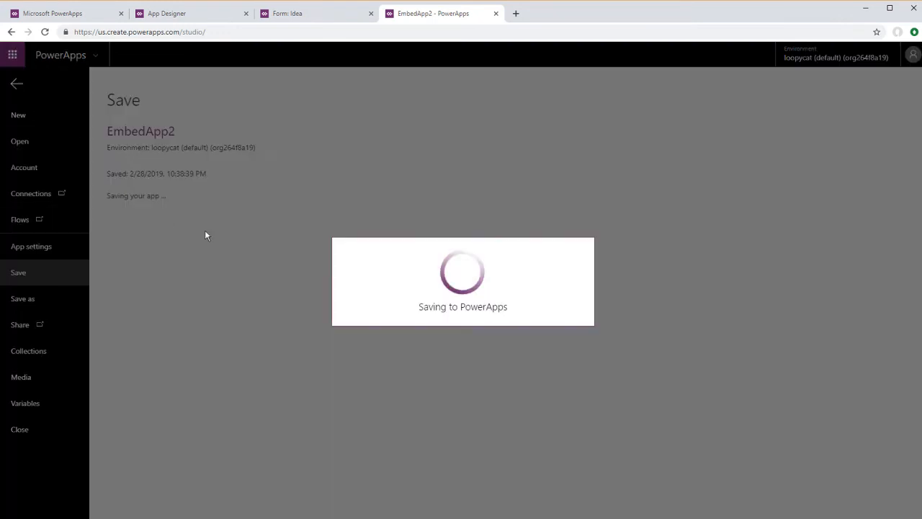
{"action": "left_click", "coordinate": [145, 233]}
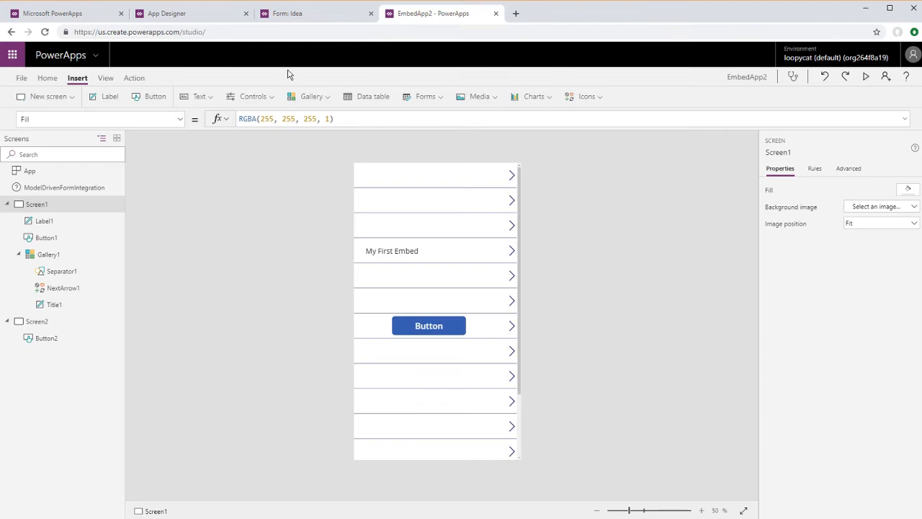
Confirm the subgrid control properties, run Innovation Challenge and go to the Connected quality control idea
{"action": "left_click", "coordinate": [286, 13]}
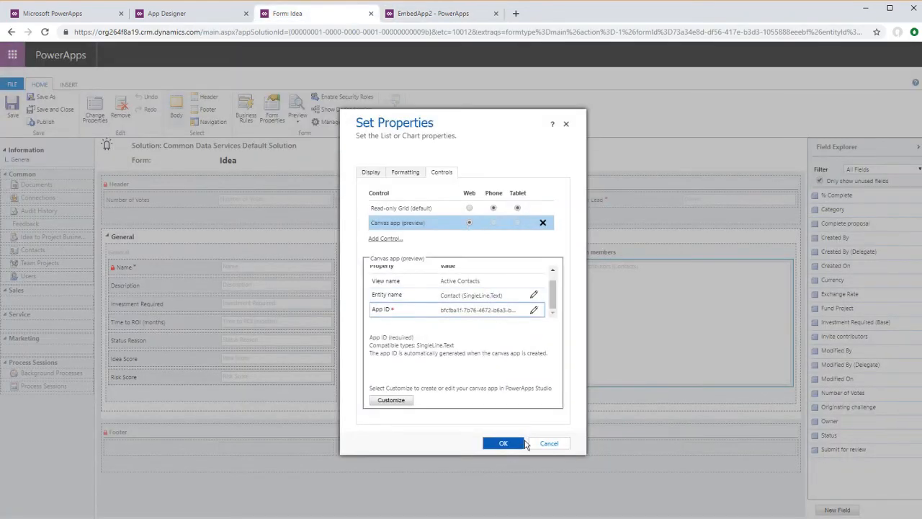
{"action": "left_click", "coordinate": [503, 443]}
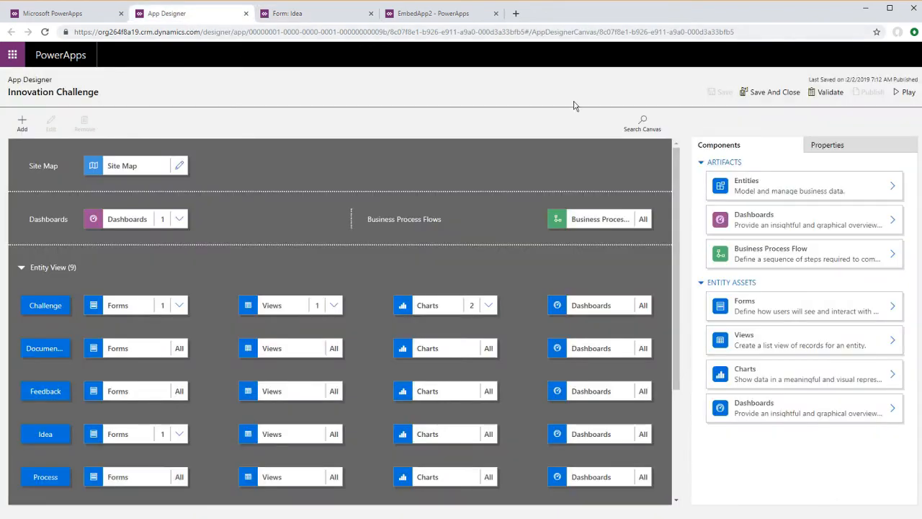
{"action": "left_click", "coordinate": [904, 92]}
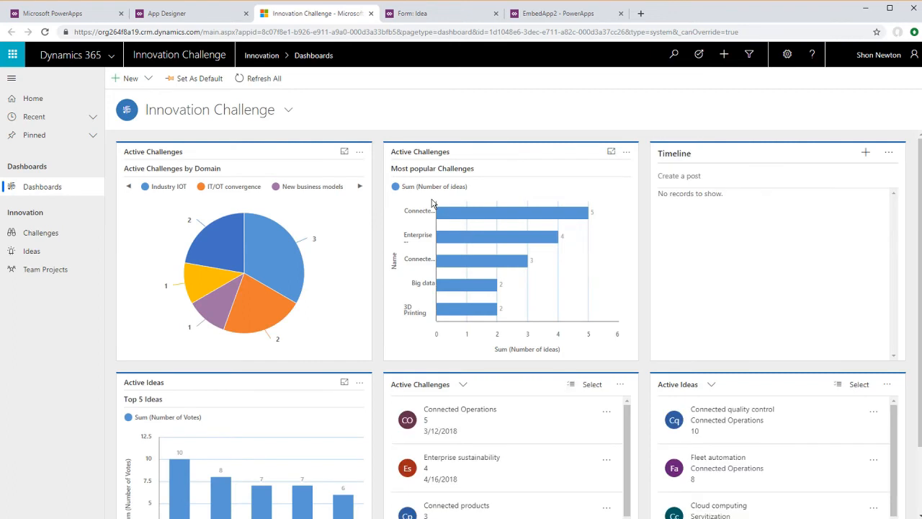
{"action": "scroll", "scroll_direction": "down", "scroll_amount": 3}
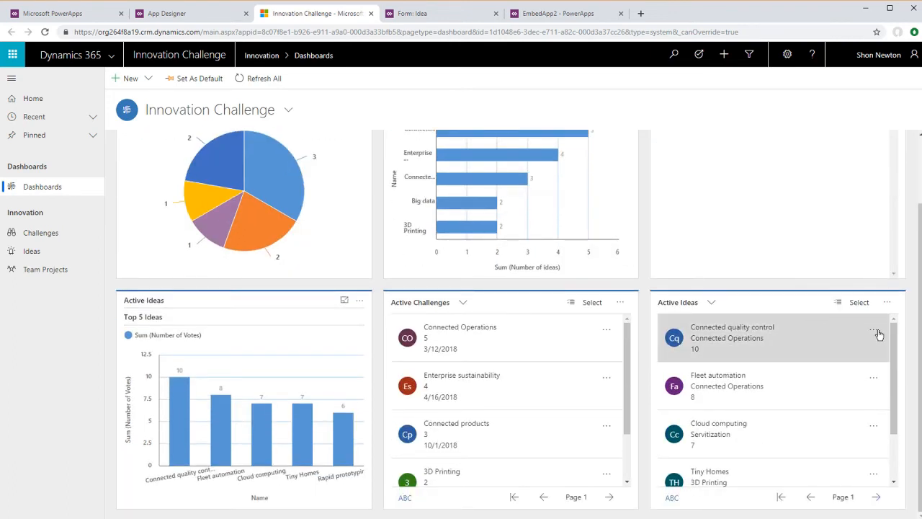
{"action": "left_click", "coordinate": [732, 326]}
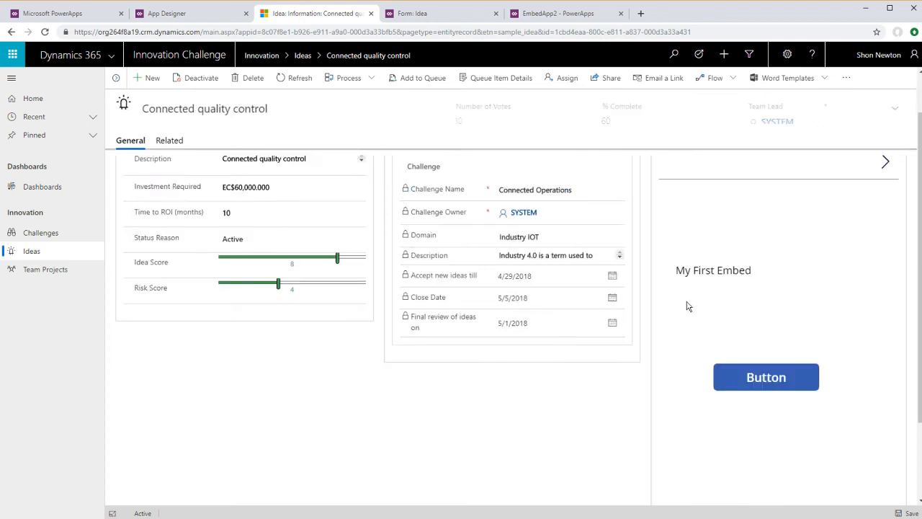
Scroll the idea record to reveal the embedded app's My First Embed label and button
{"action": "scroll", "scroll_direction": "up", "scroll_amount": 3}
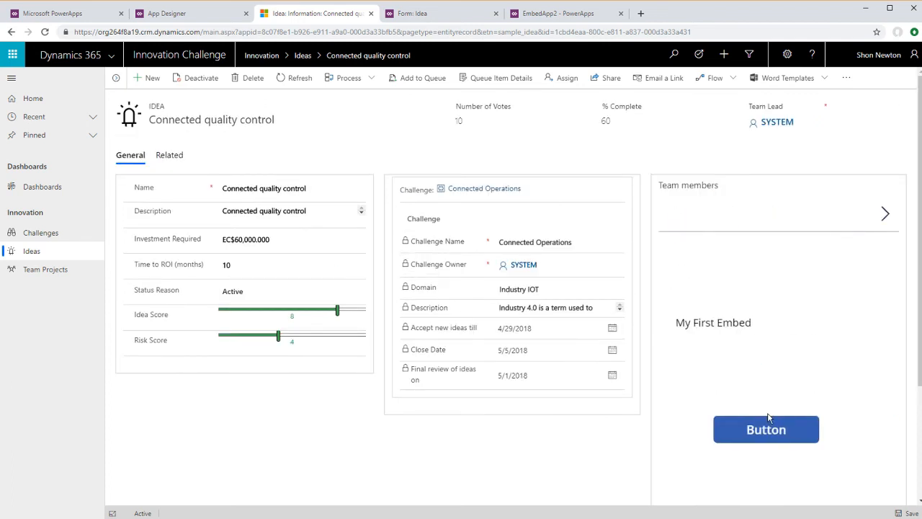
{"action": "mouse_move", "coordinate": [761, 380]}
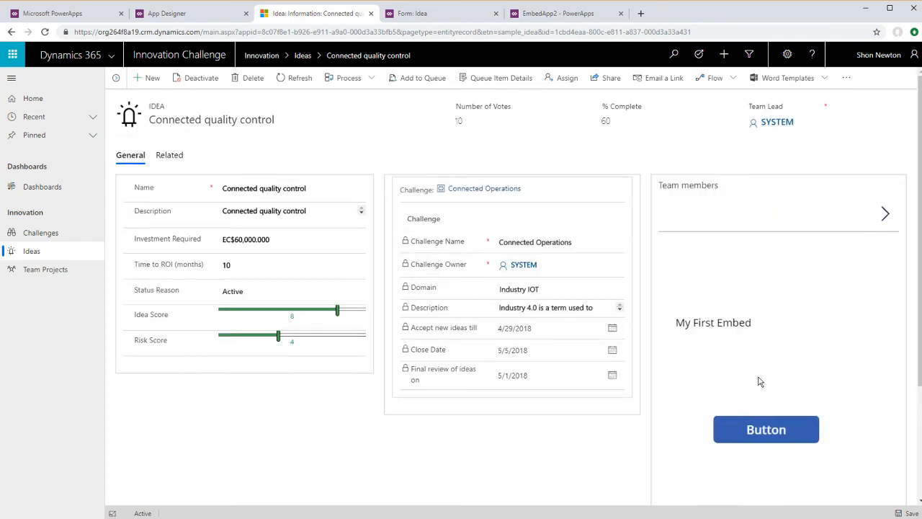